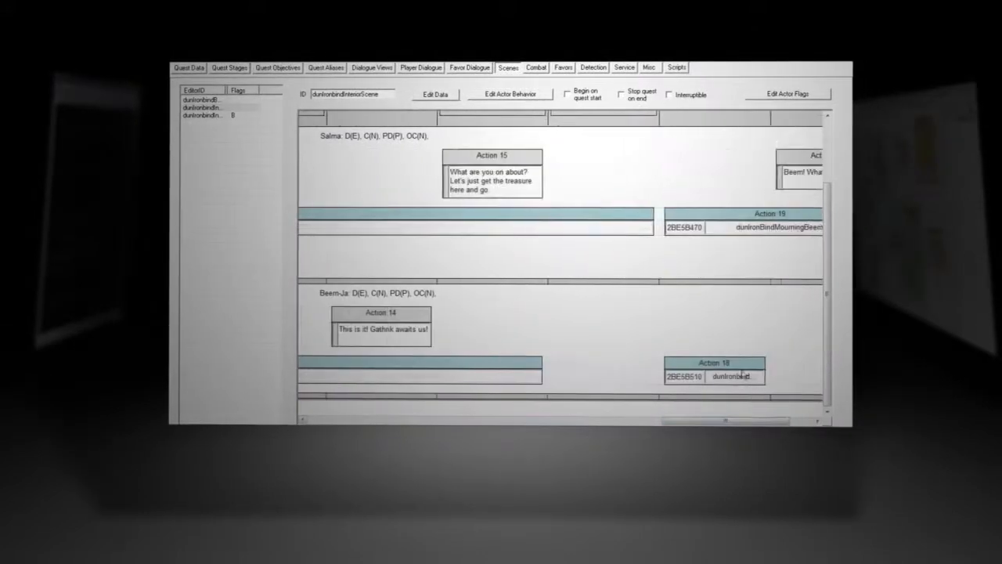
Step: Open the Dialogue Scene Action window for Action 13, the treasure dialogue line
double_click(492, 172)
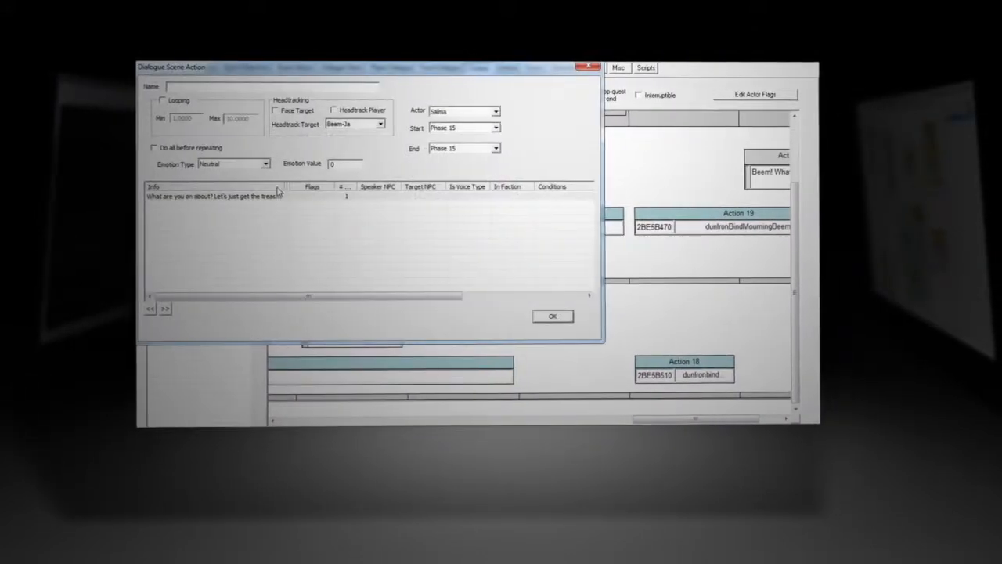
click(551, 316)
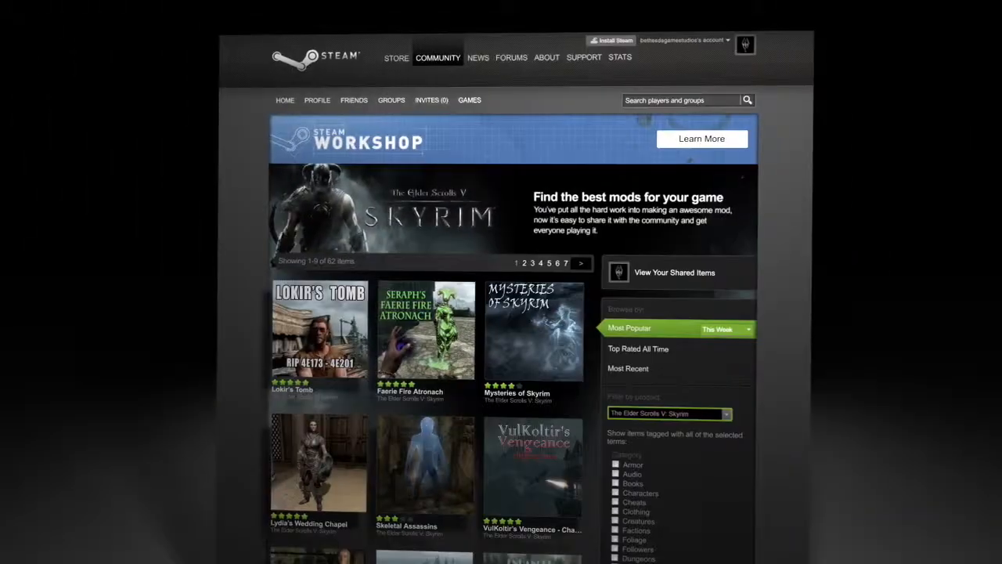
Step: List the Workshop's top rated mods of all time
click(639, 347)
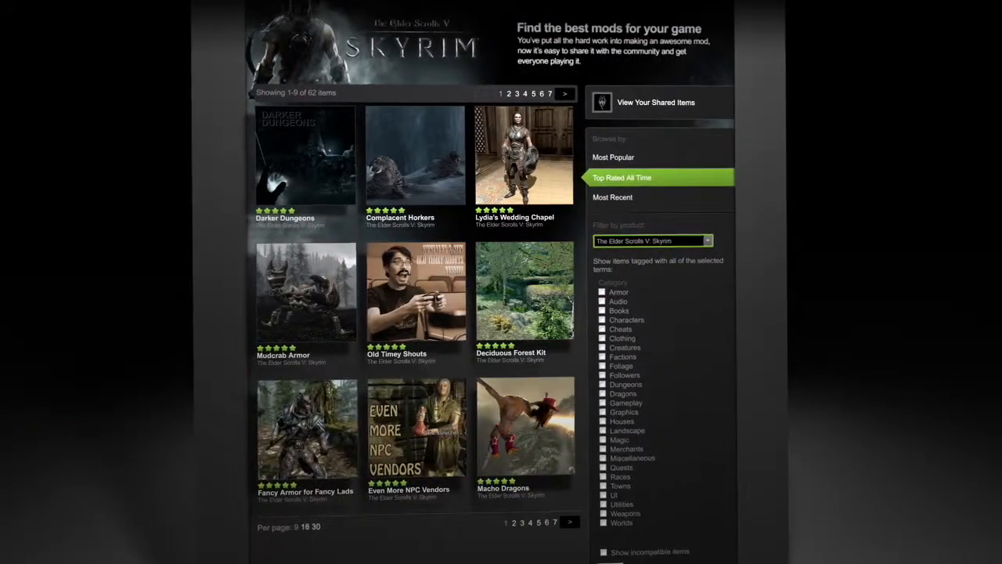
click(612, 197)
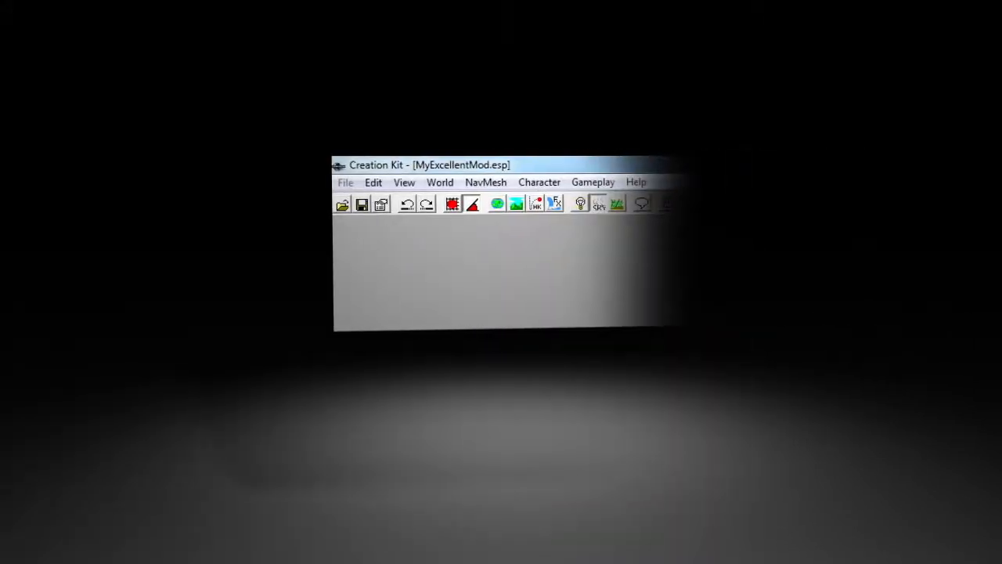
Step: Start File > Upload Plugin and Archive to Steam for MyExcellentMod
click(345, 181)
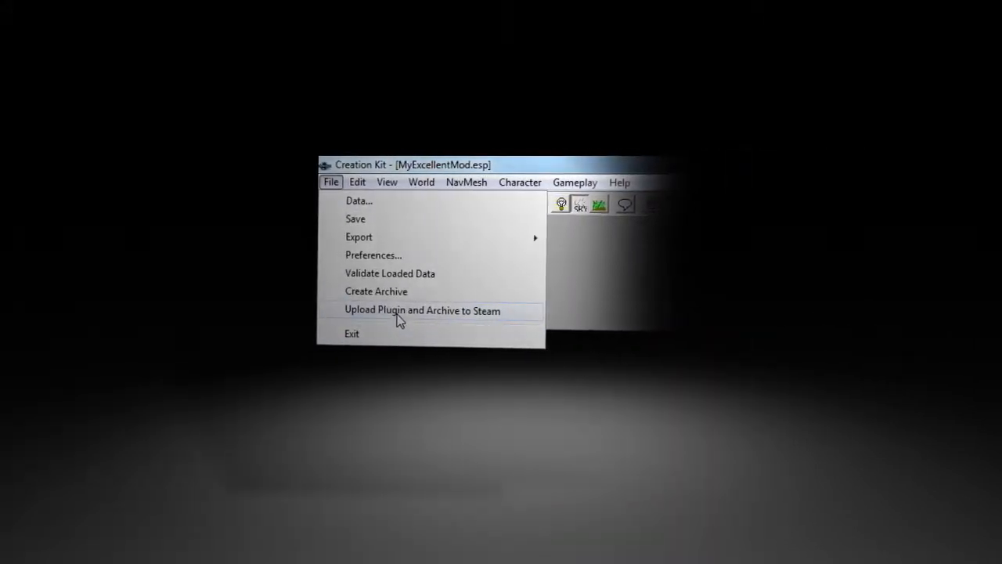
click(423, 310)
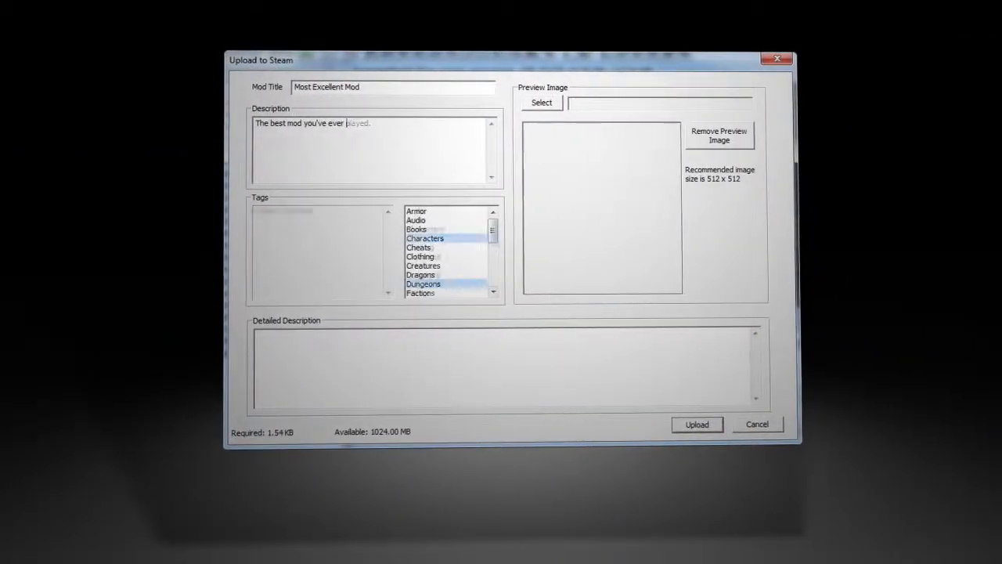
Step: Tag the mod Cheats, Factions, Houses with the Better Steel Armoire preview, upload, and confirm success
click(542, 103)
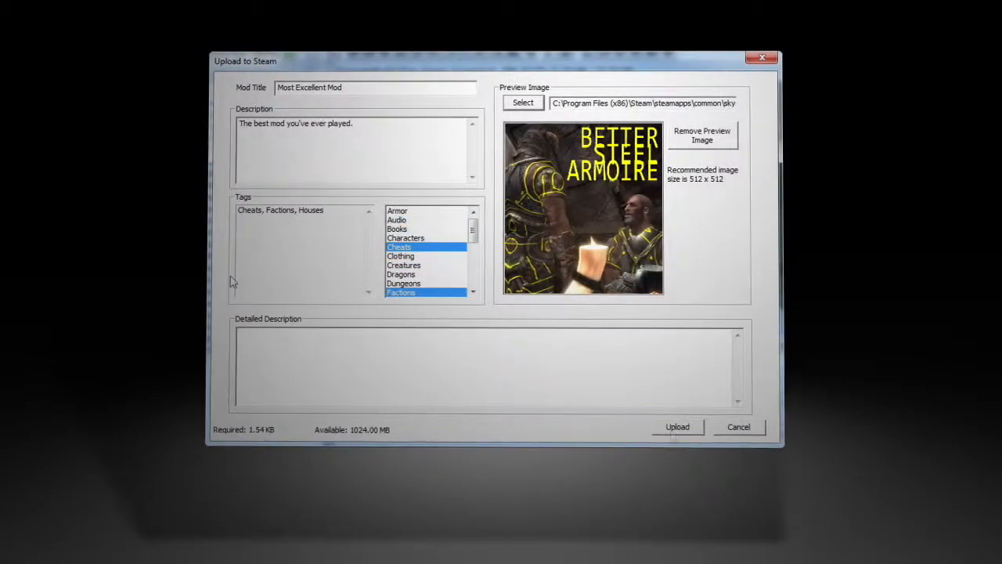
click(676, 426)
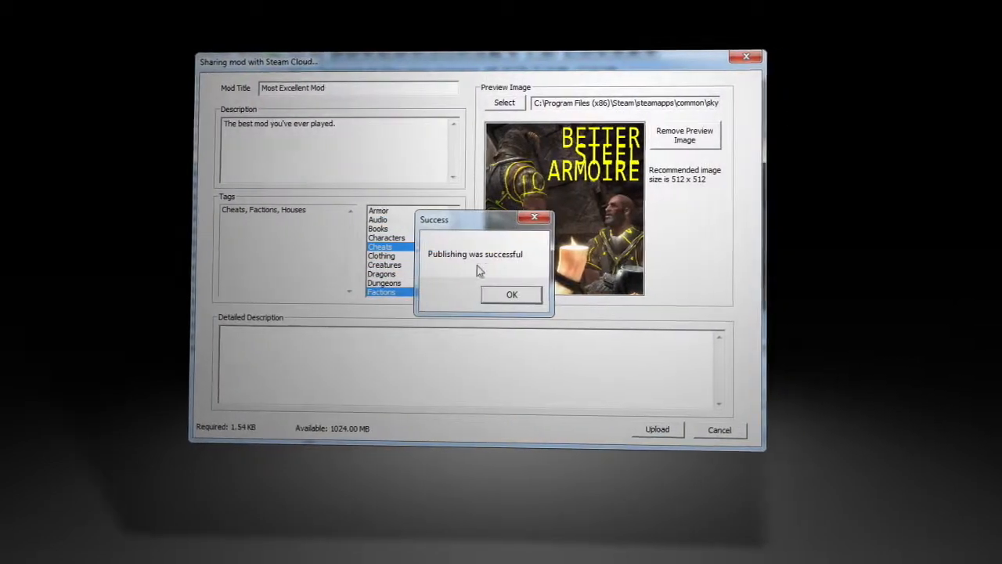
click(511, 295)
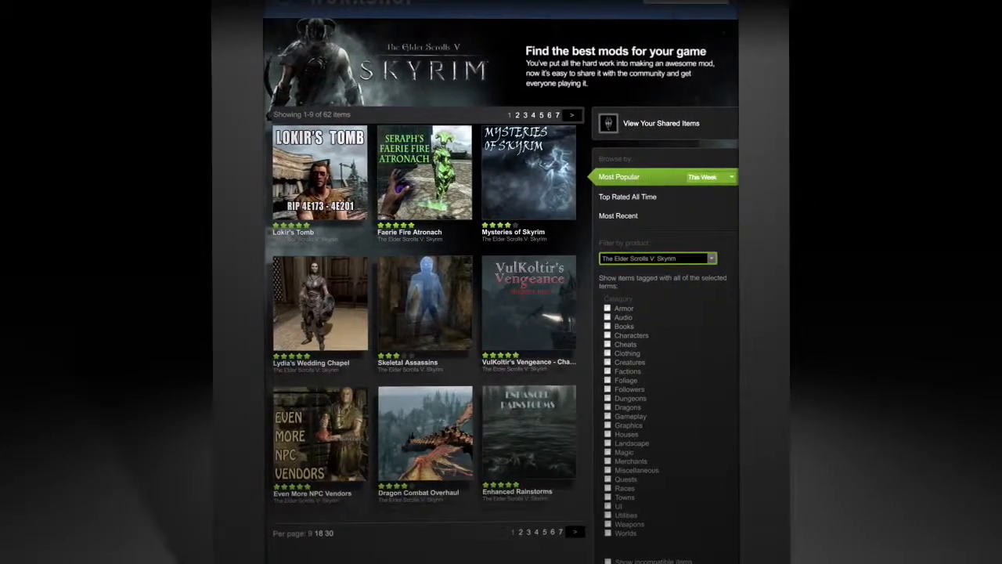
Step: Subscribe to Lydia's Wedding Chapel from its Workshop page
click(320, 304)
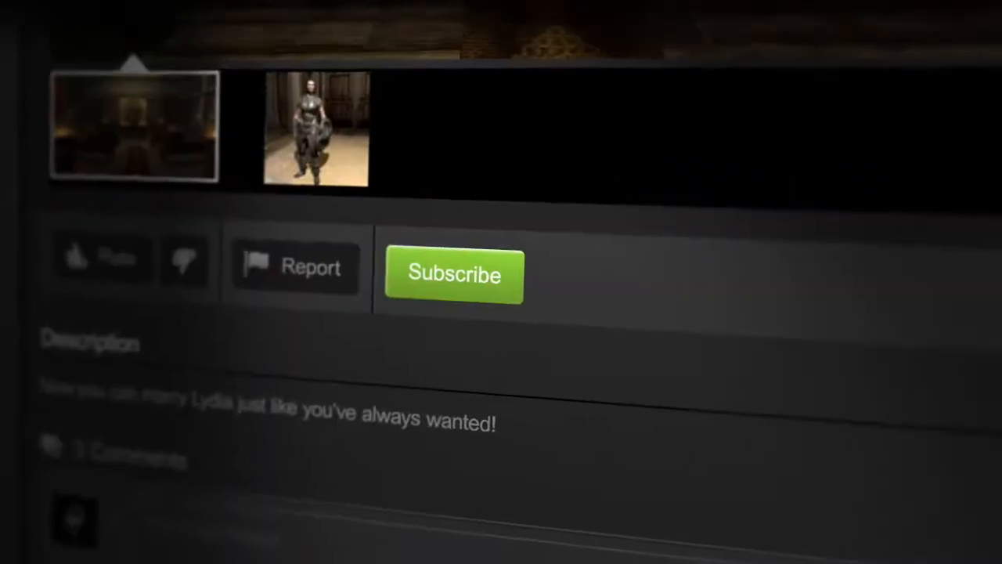
click(454, 274)
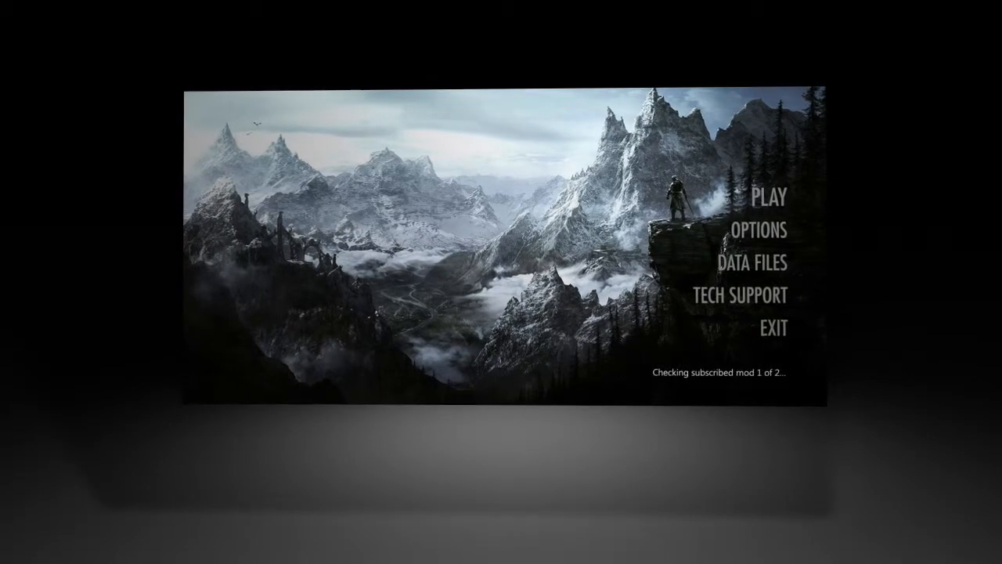